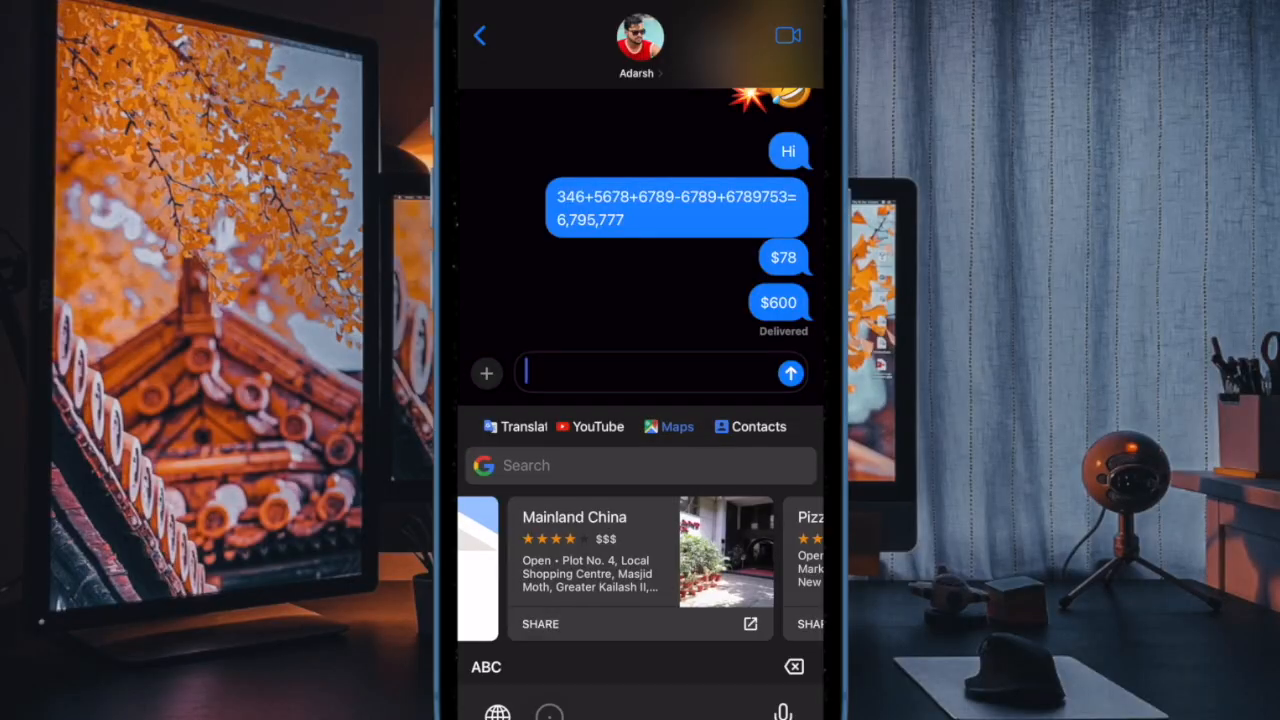
# Step: Acknowledge Gboard's Google Translate notice in Messages with Got It
pyautogui.hscroll(-3)
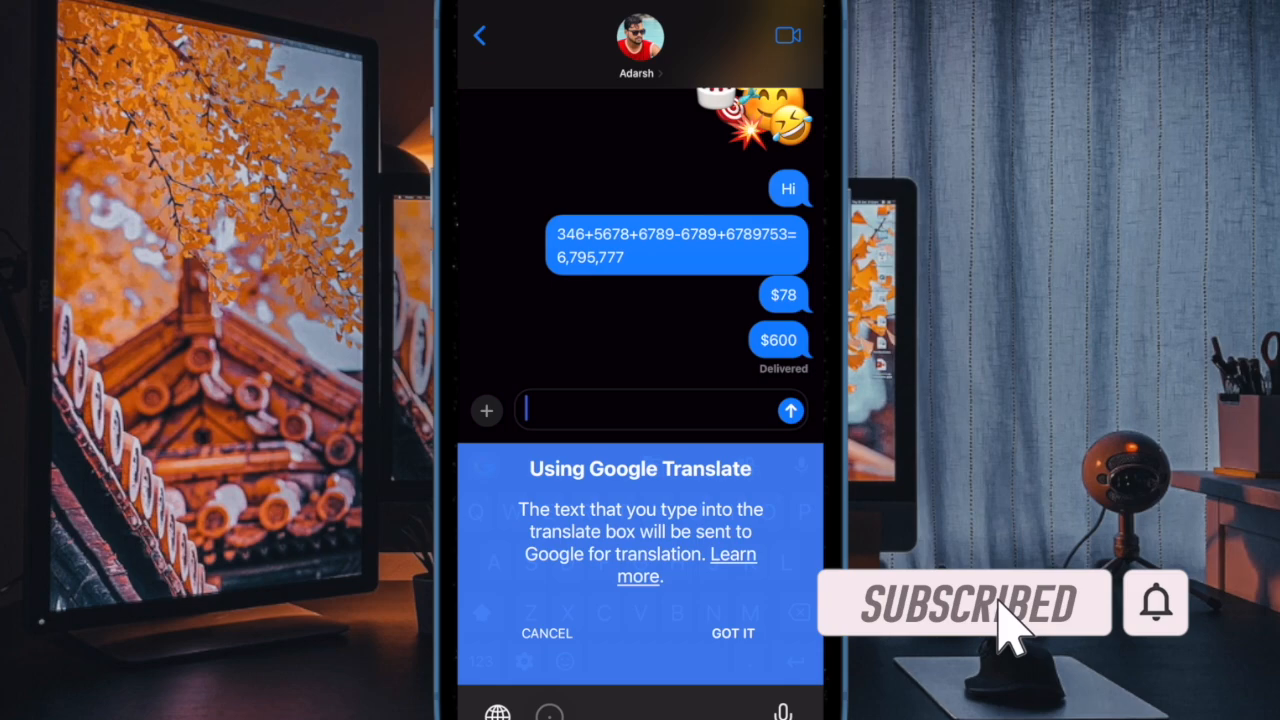
pyautogui.click(732, 632)
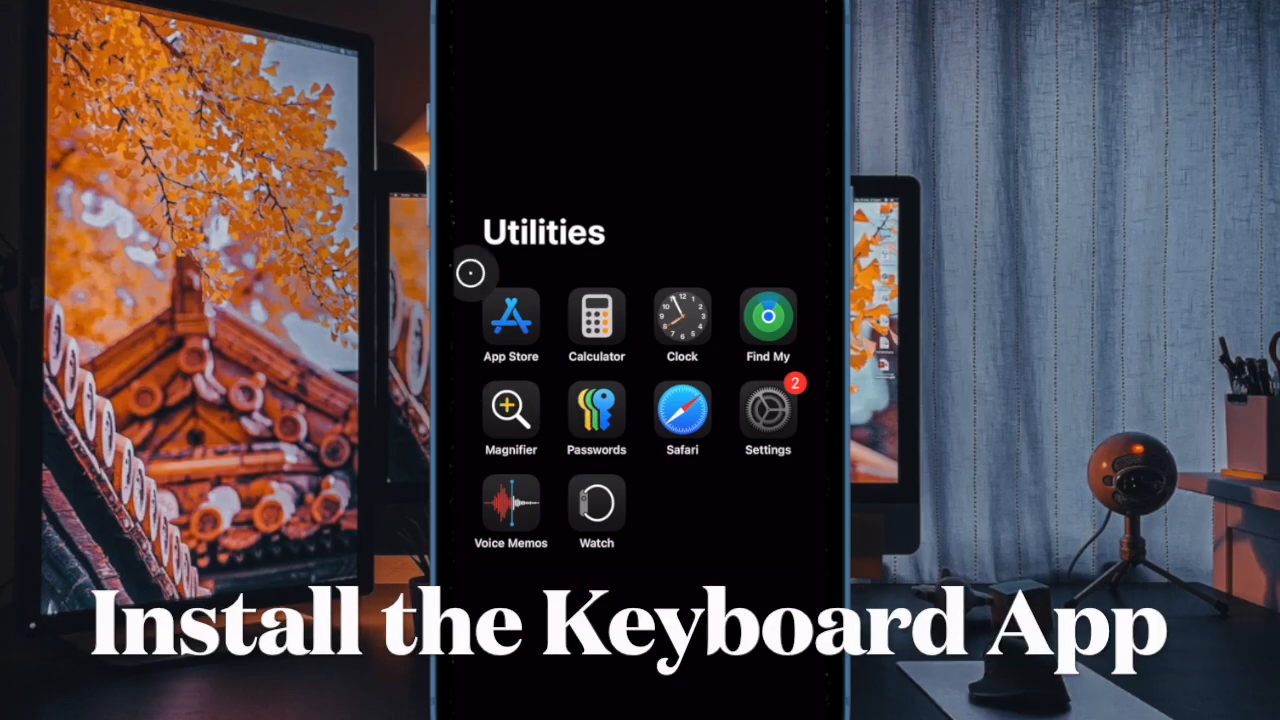
# Step: Search the App Store for "gboard" to find Gboard – the Google Keyboard
pyautogui.write('gboard')
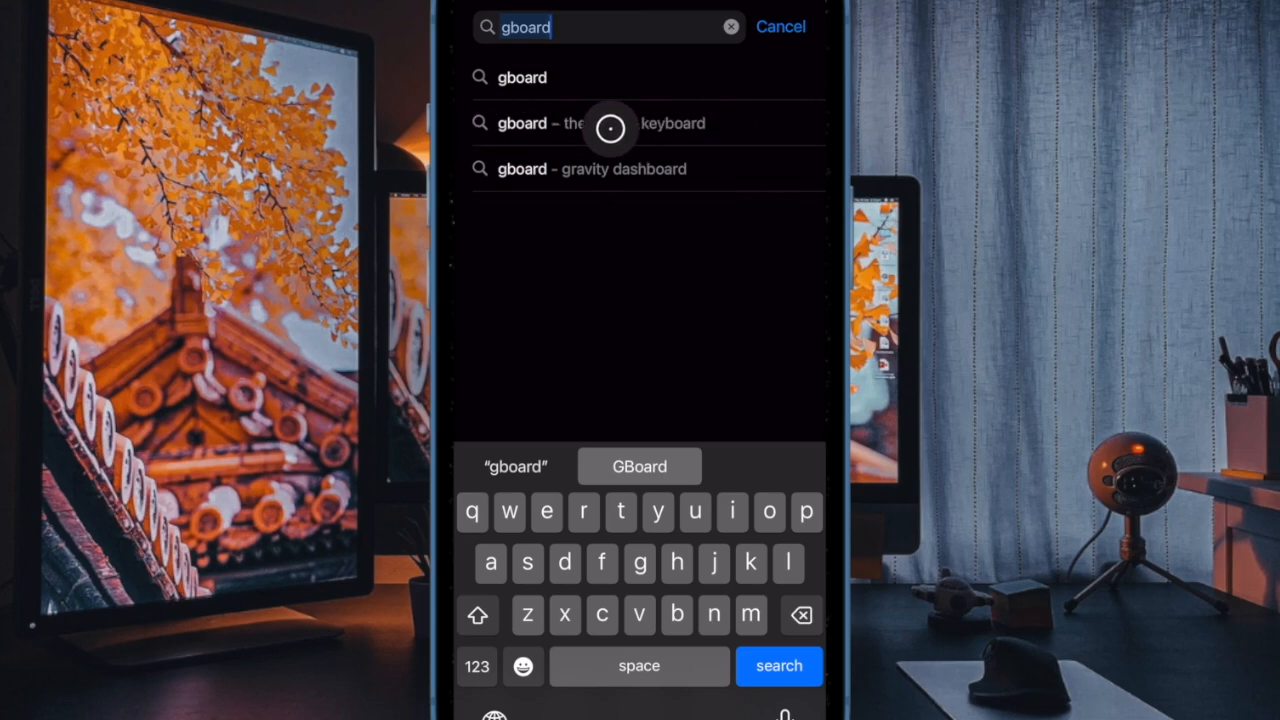
pyautogui.moveTo(490, 284)
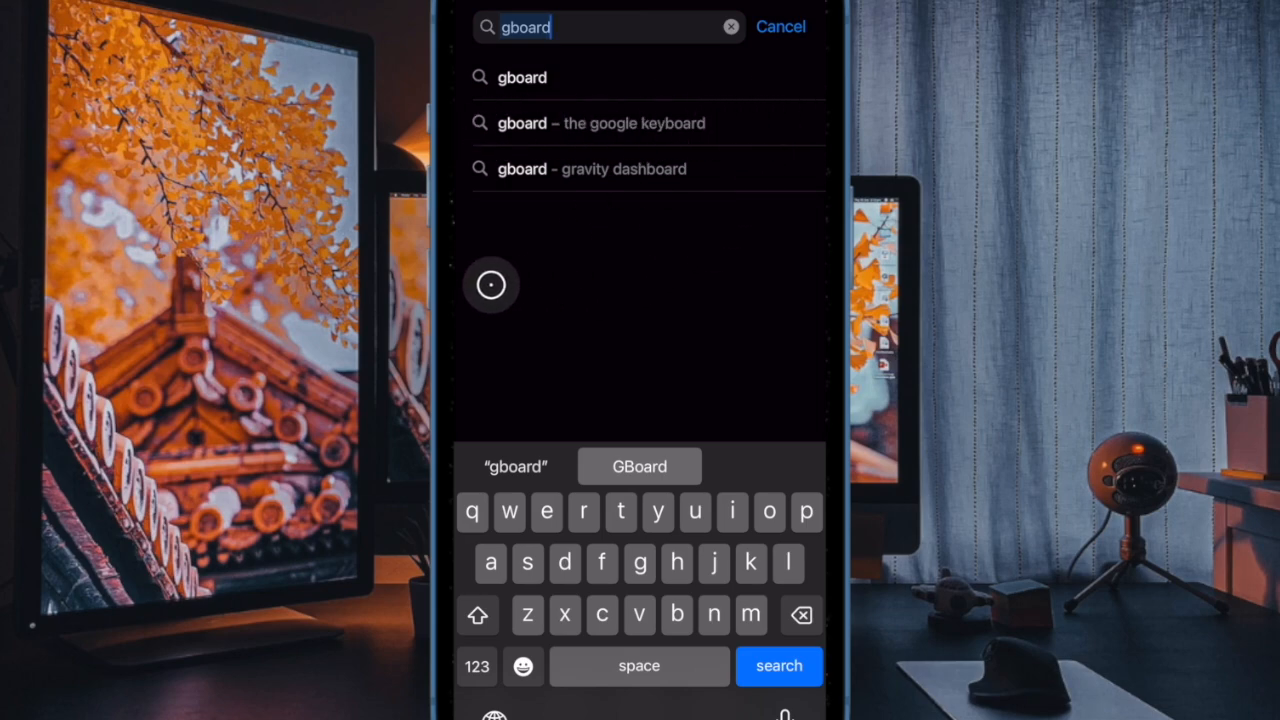
pyautogui.click(600, 124)
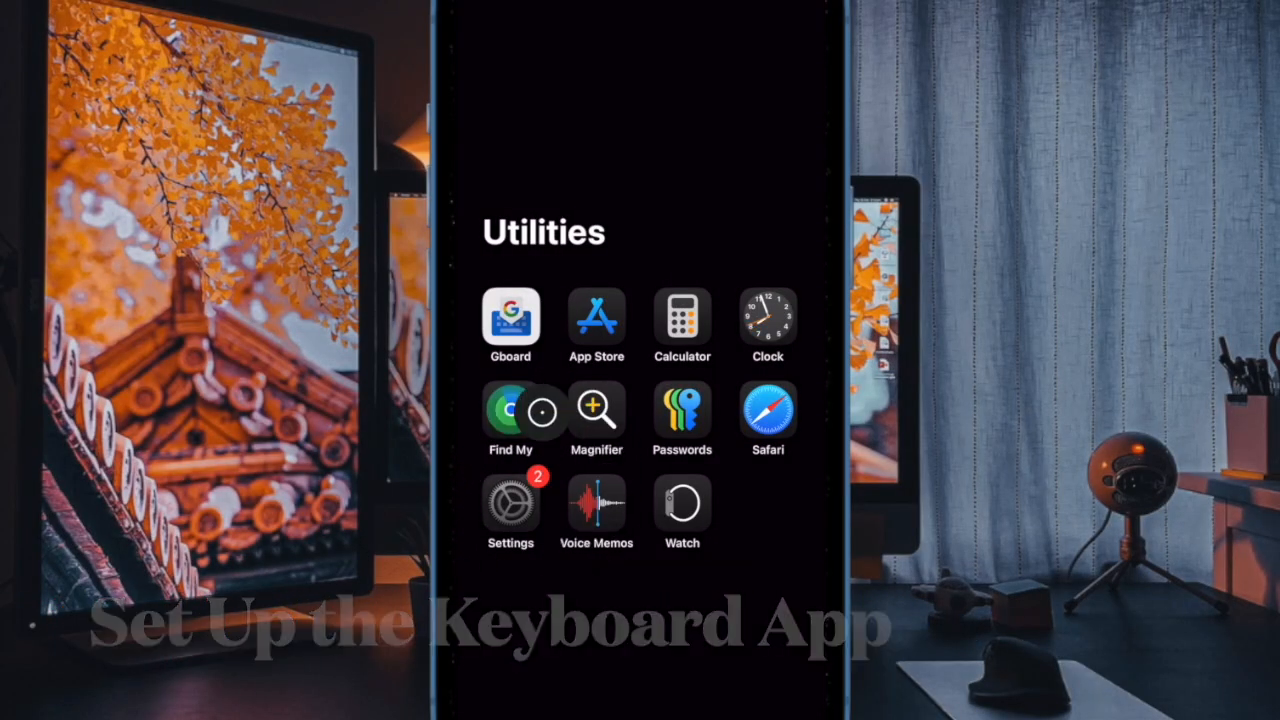
# Step: Navigate Settings > General > Keyboard to reach the Keyboards list
pyautogui.click(510, 504)
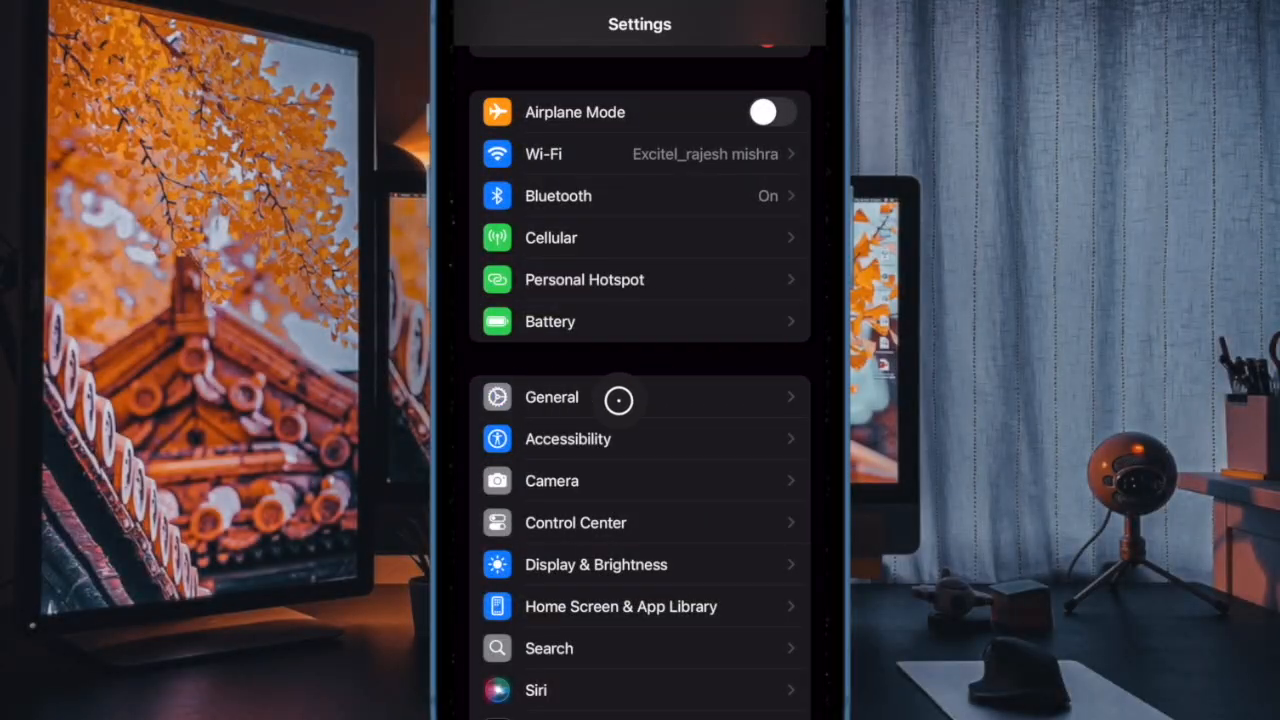
pyautogui.click(552, 396)
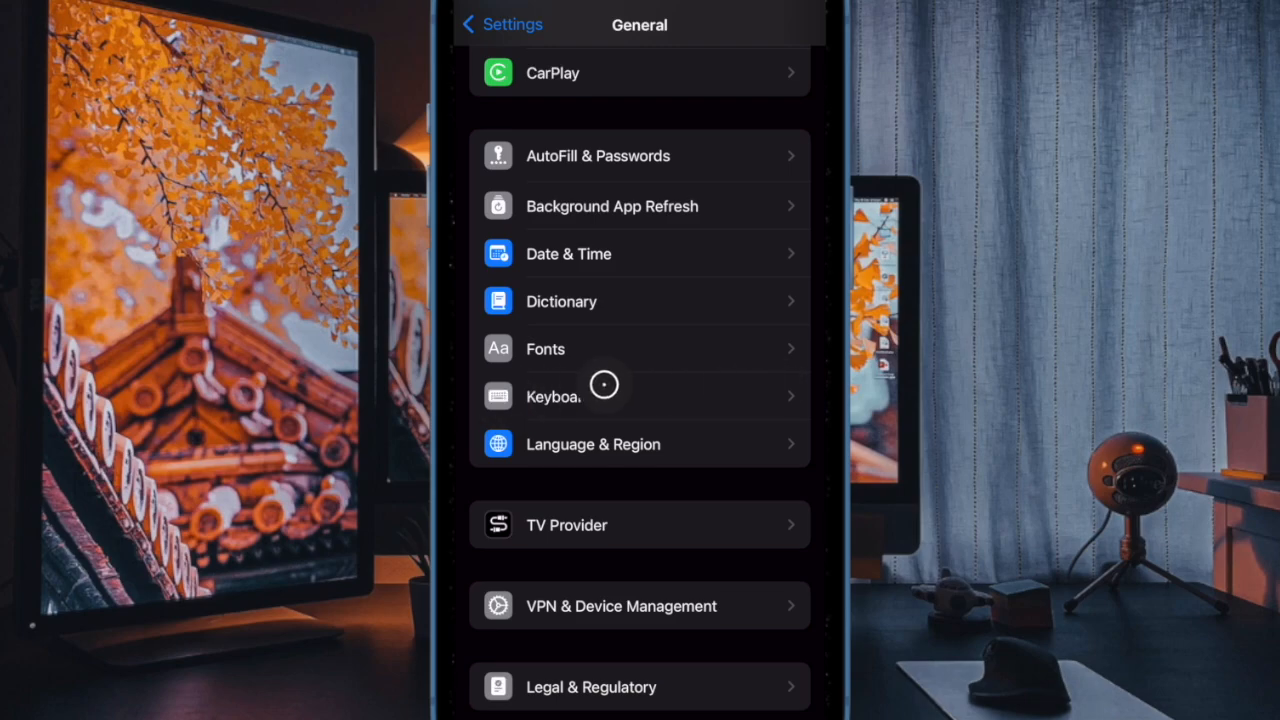
pyautogui.click(552, 396)
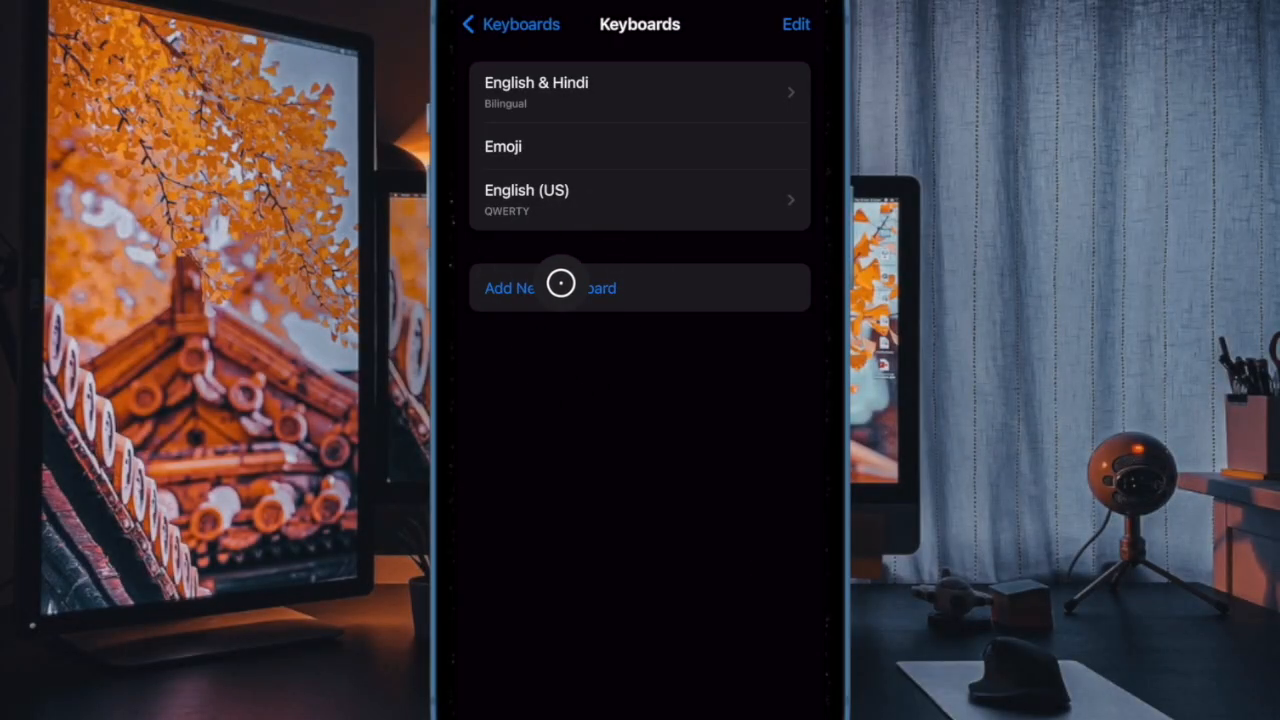
# Step: Add Gboard from the Third-Party Keyboards list via Add New Keyboard
pyautogui.click(548, 288)
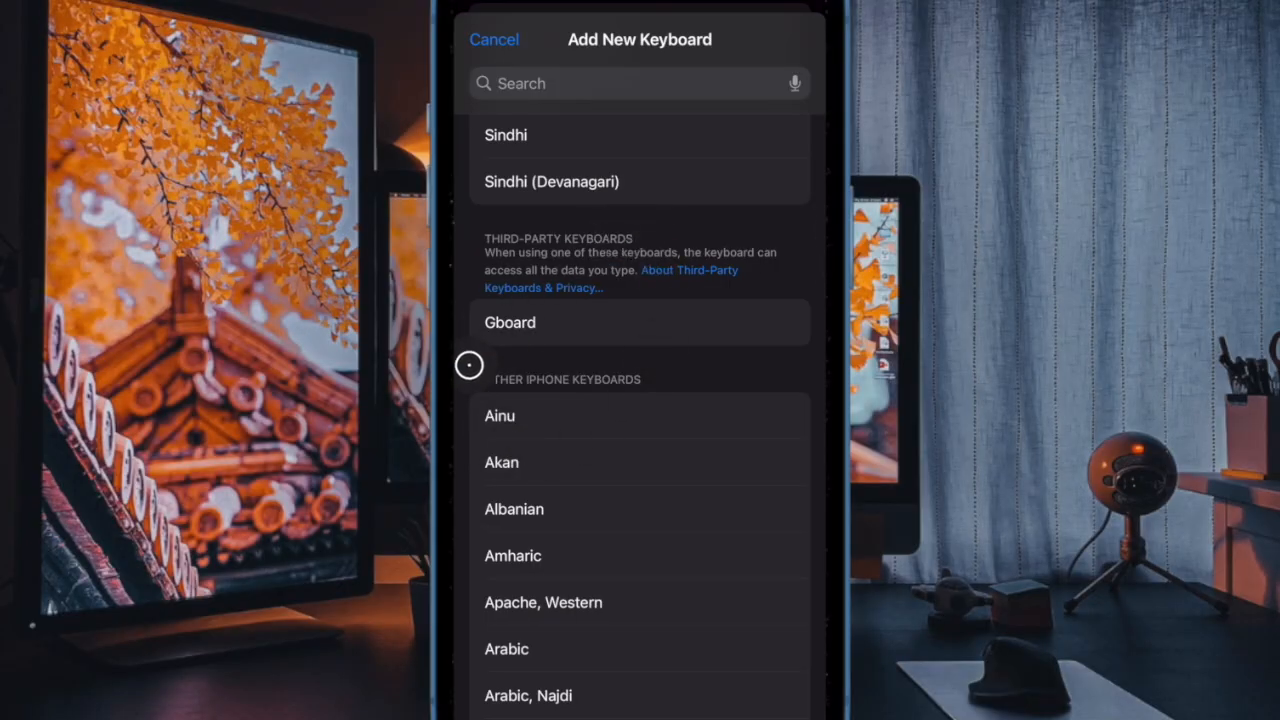
pyautogui.moveTo(476, 352)
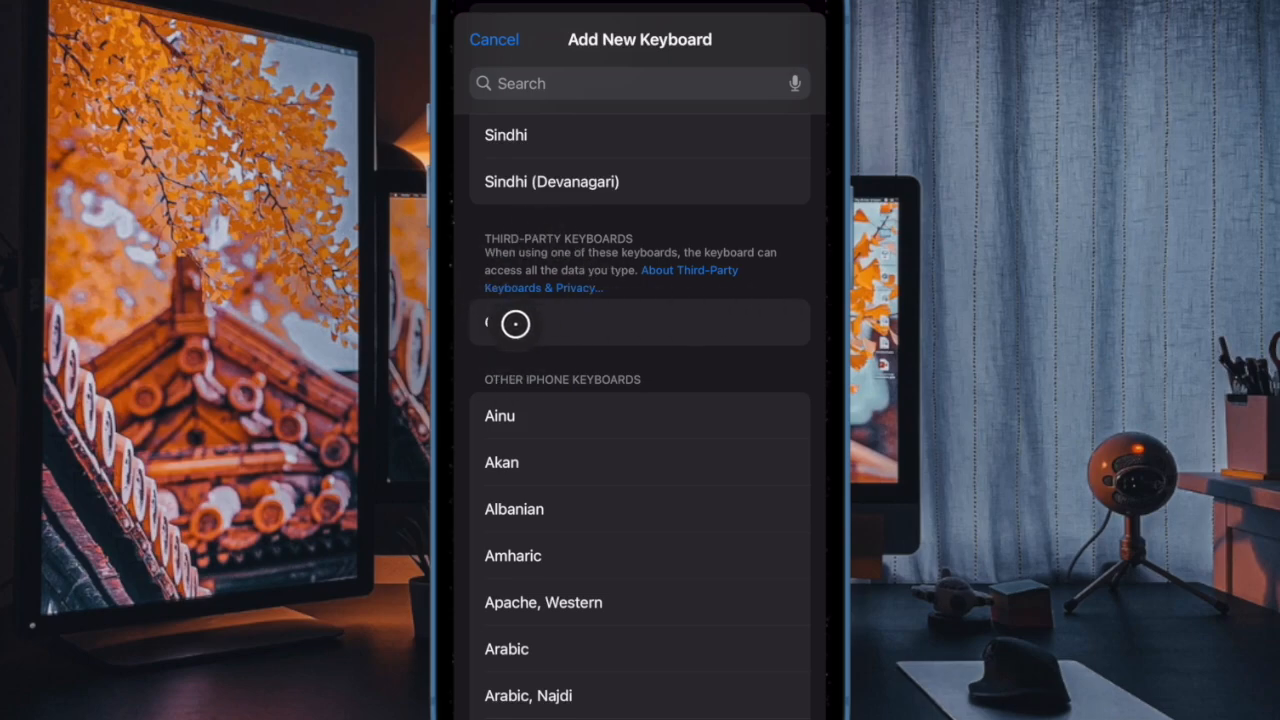
pyautogui.click(494, 40)
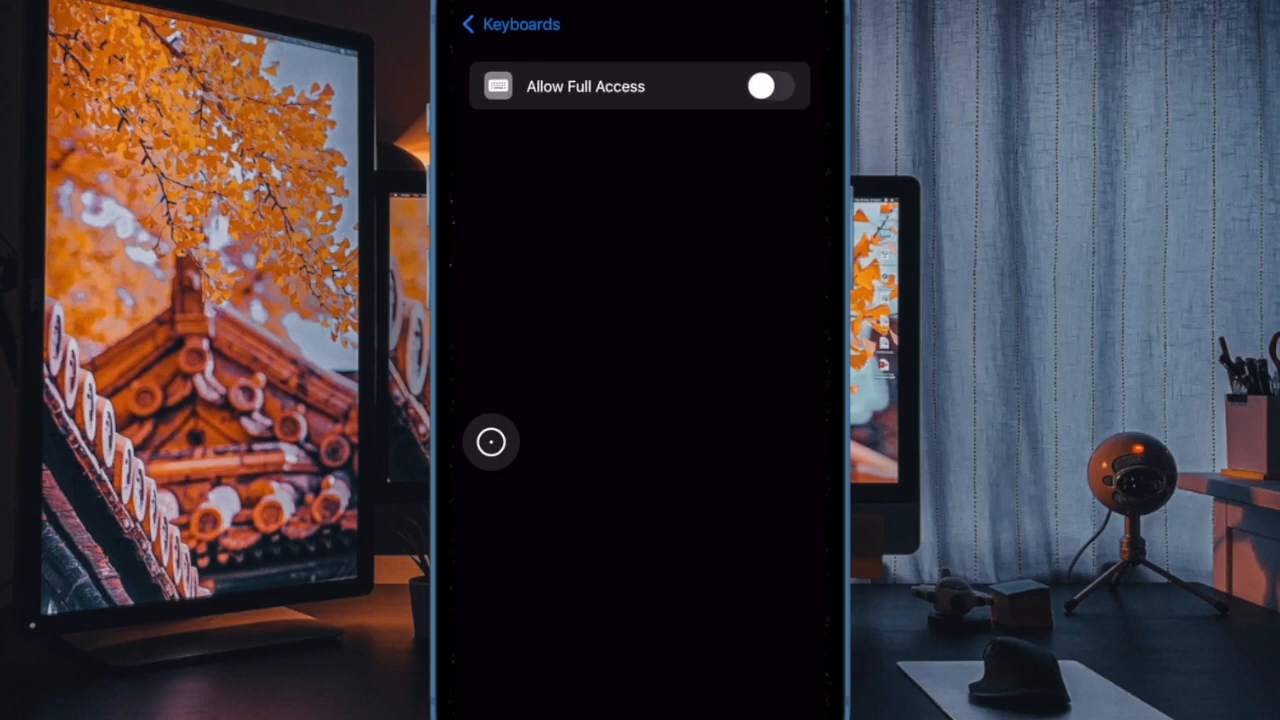
pyautogui.moveTo(788, 216)
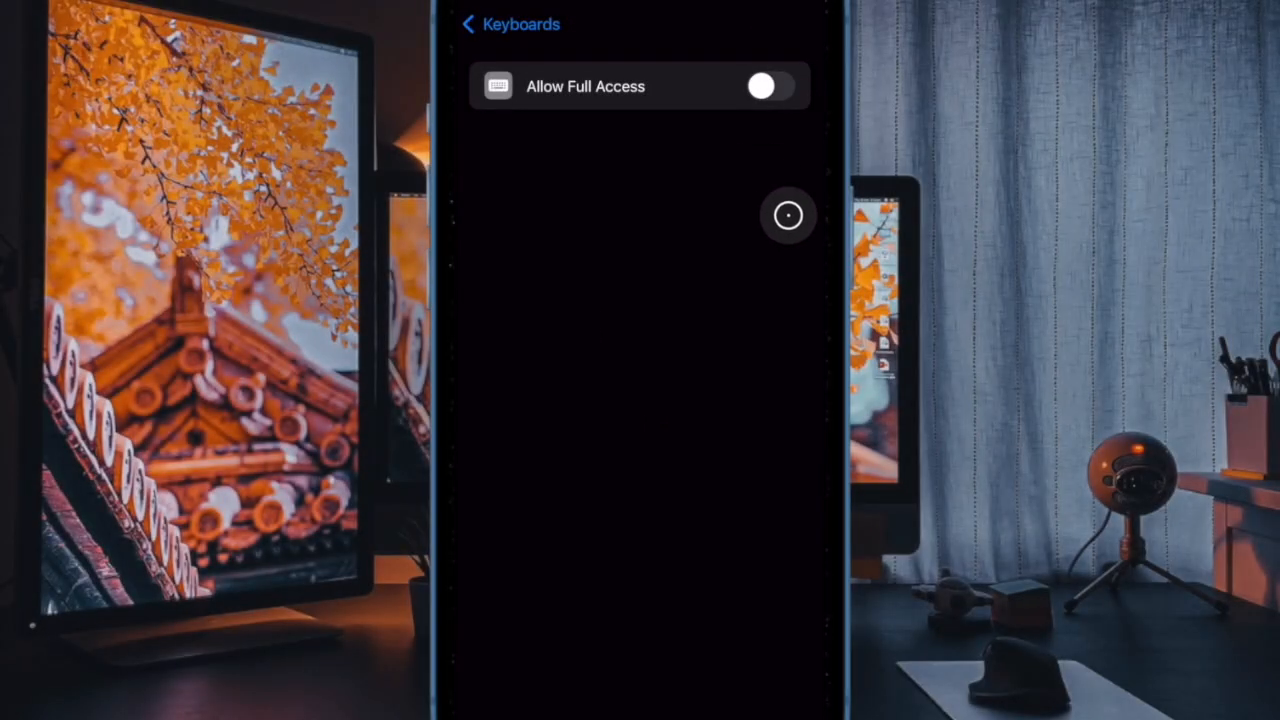
# Step: Switch on Allow Full Access for Gboard, bringing up the Allow confirmation
pyautogui.click(768, 86)
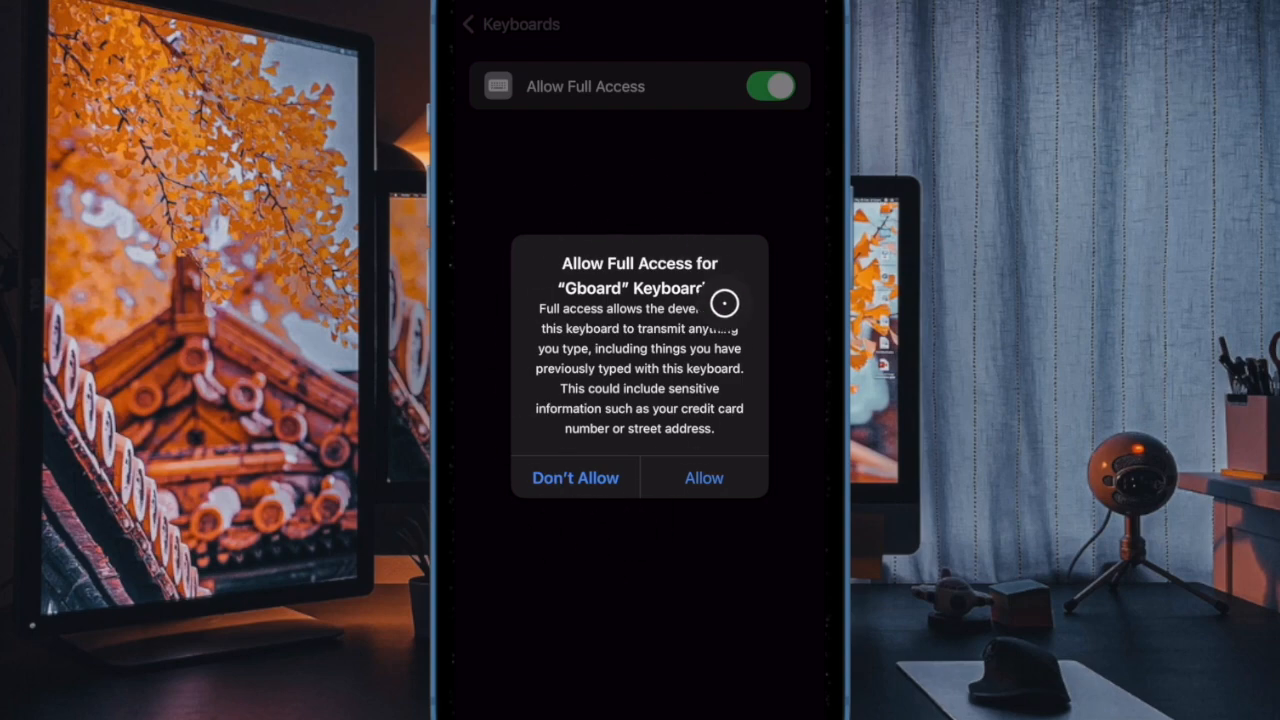
pyautogui.moveTo(490, 532)
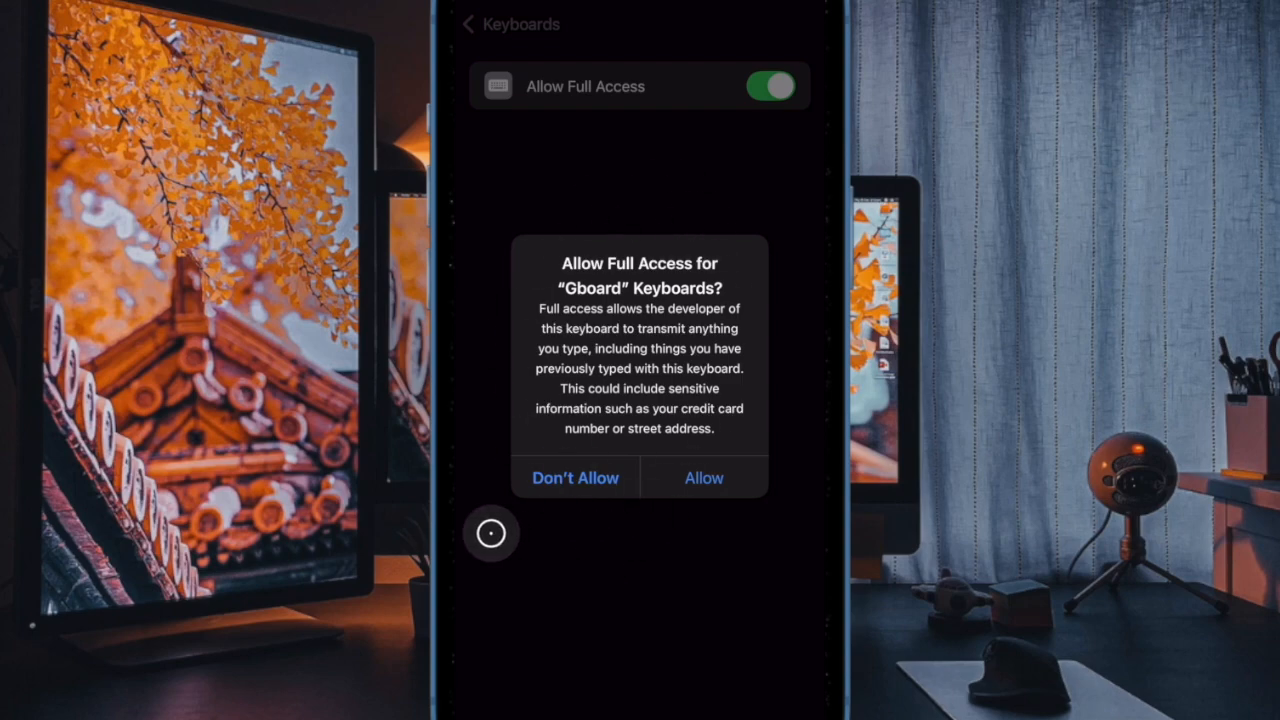